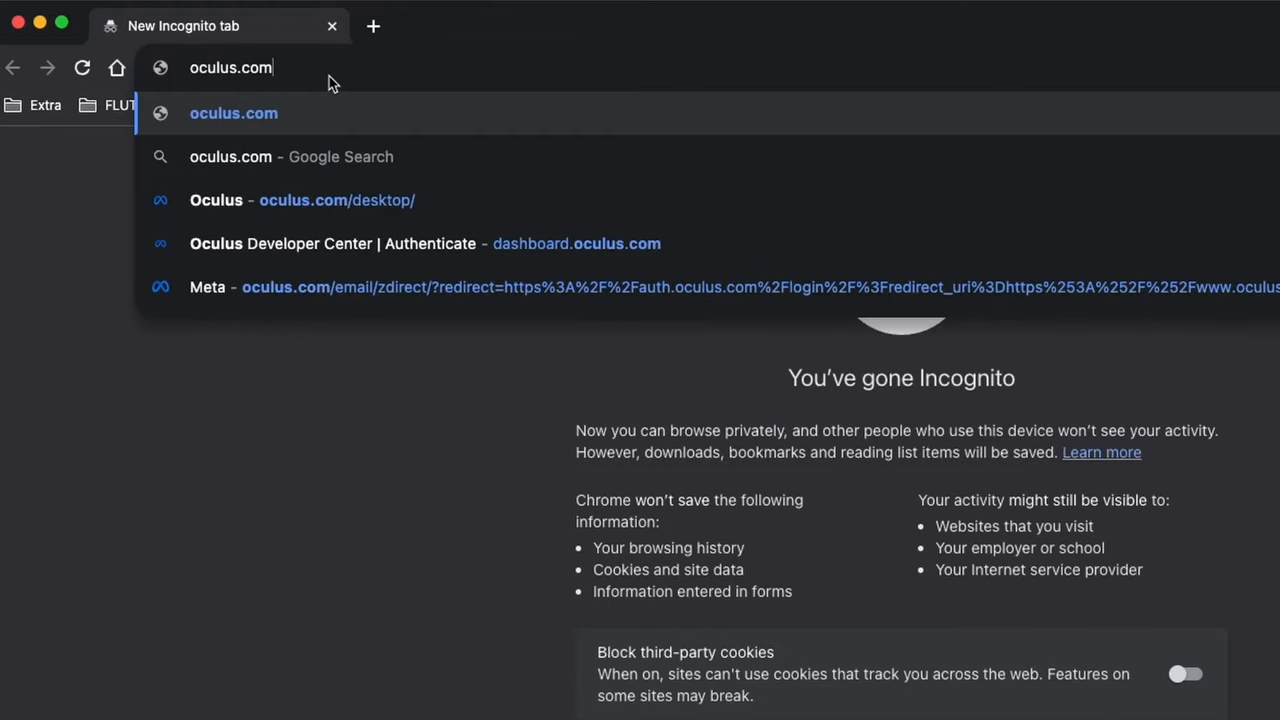
# - Load oculus.com in the incognito Chrome window via the address-bar suggestion
pyautogui.click(336, 200)
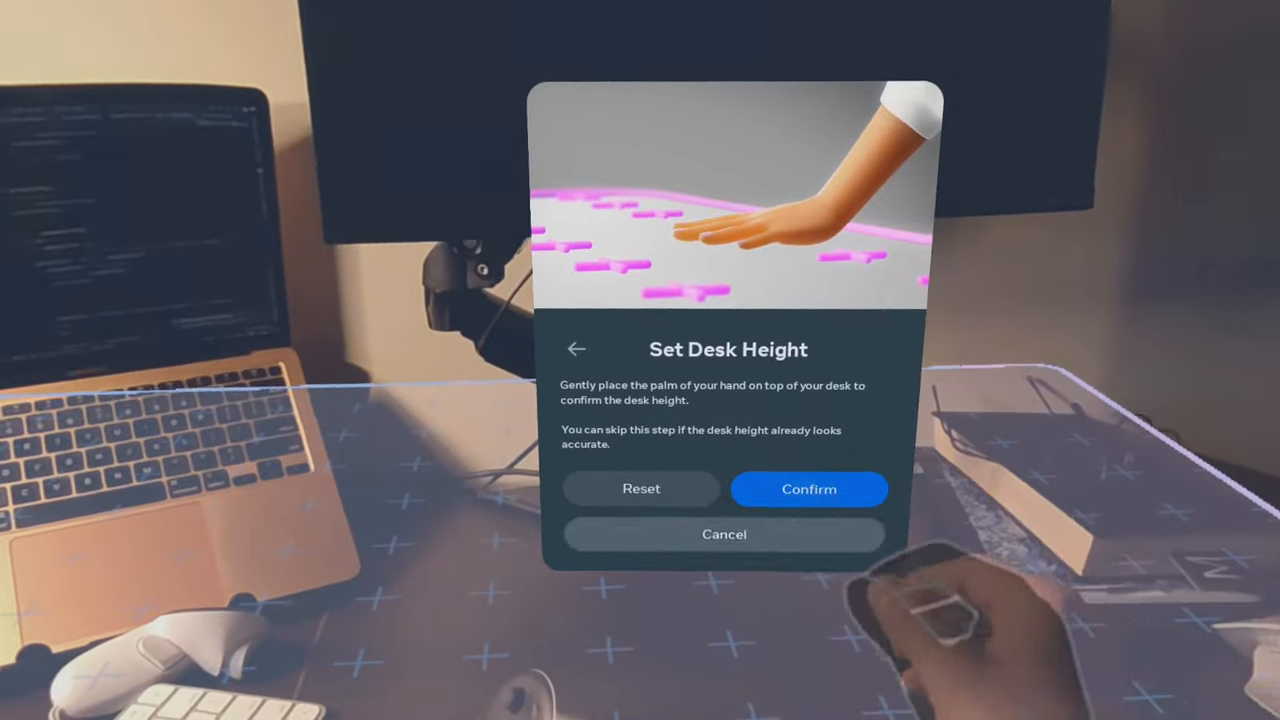
# - Confirm the calibrated desk height in the Set Desk Height panel
pyautogui.click(808, 489)
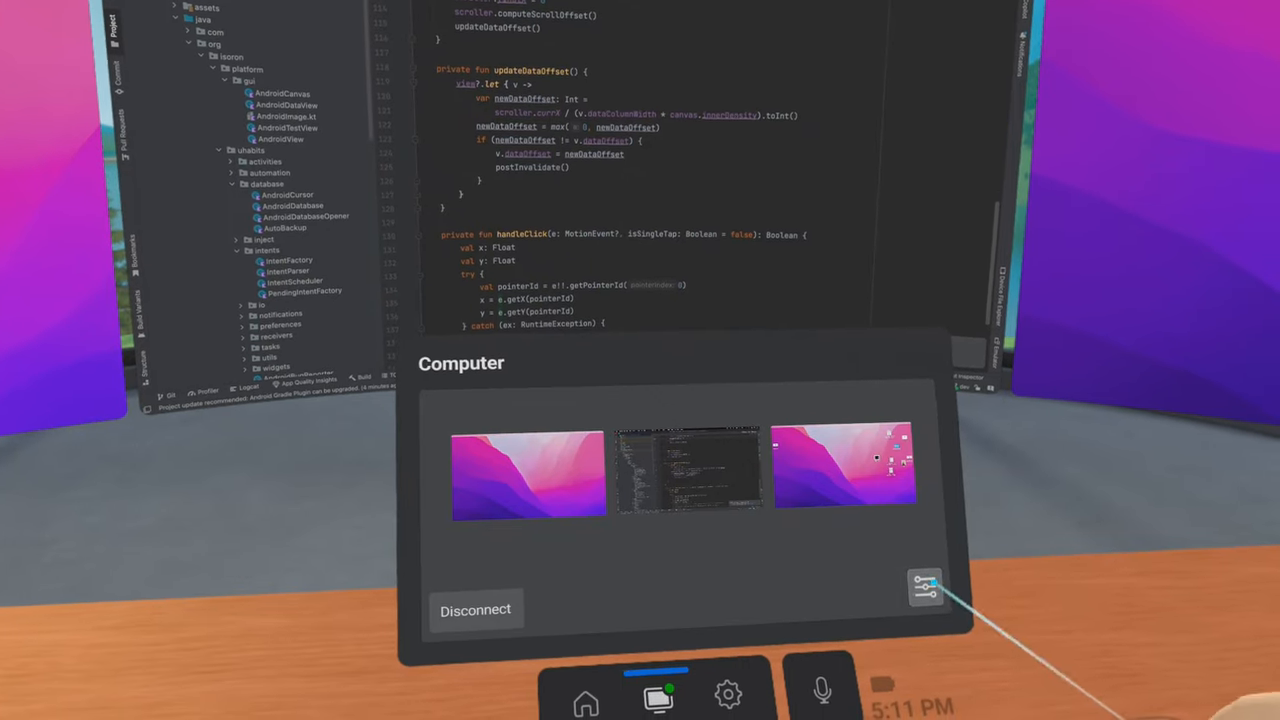
# - Open the settings for the three streamed computer screens in the Computer panel
pyautogui.click(925, 585)
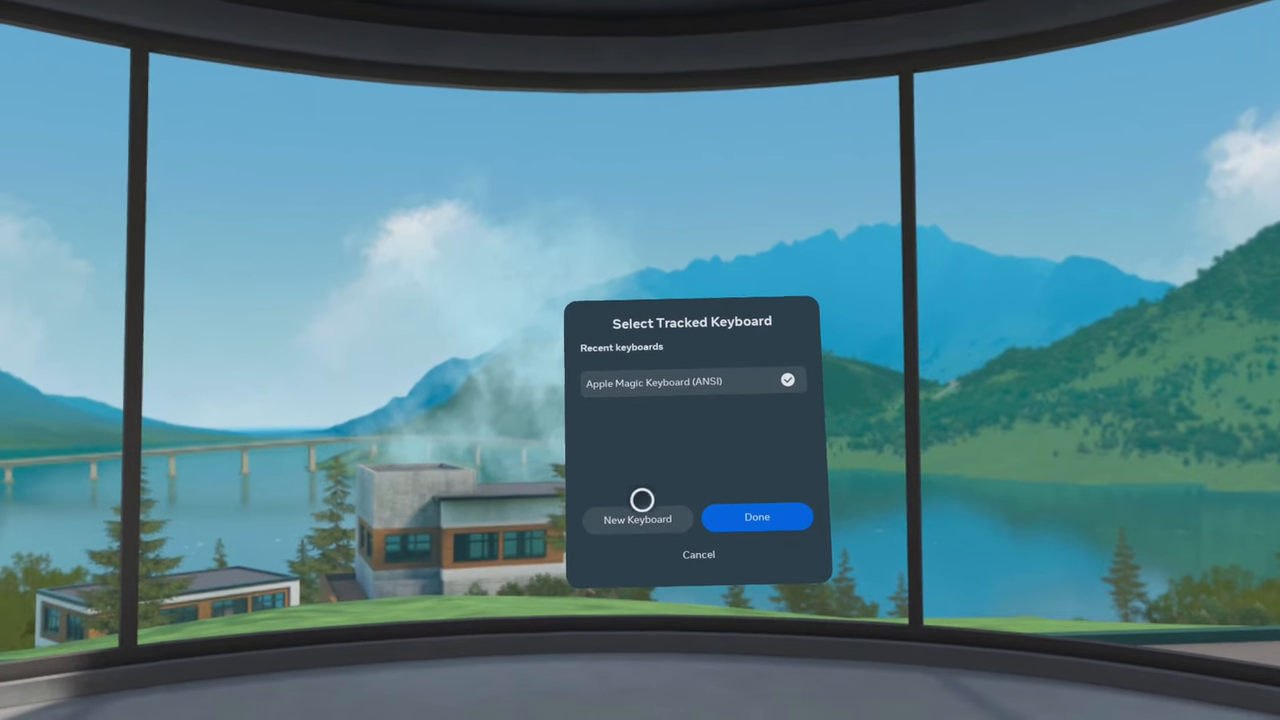
# - Choose New Keyboard to bring up the Select Manufacturer list
pyautogui.click(637, 518)
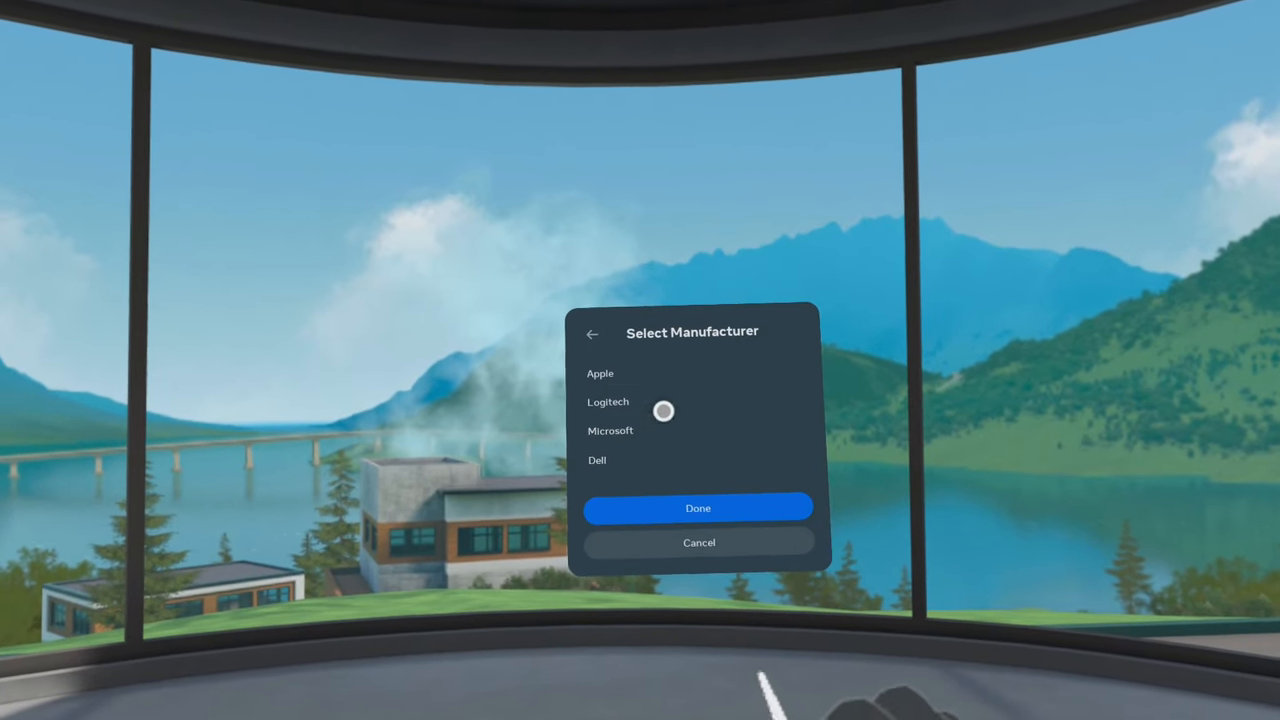